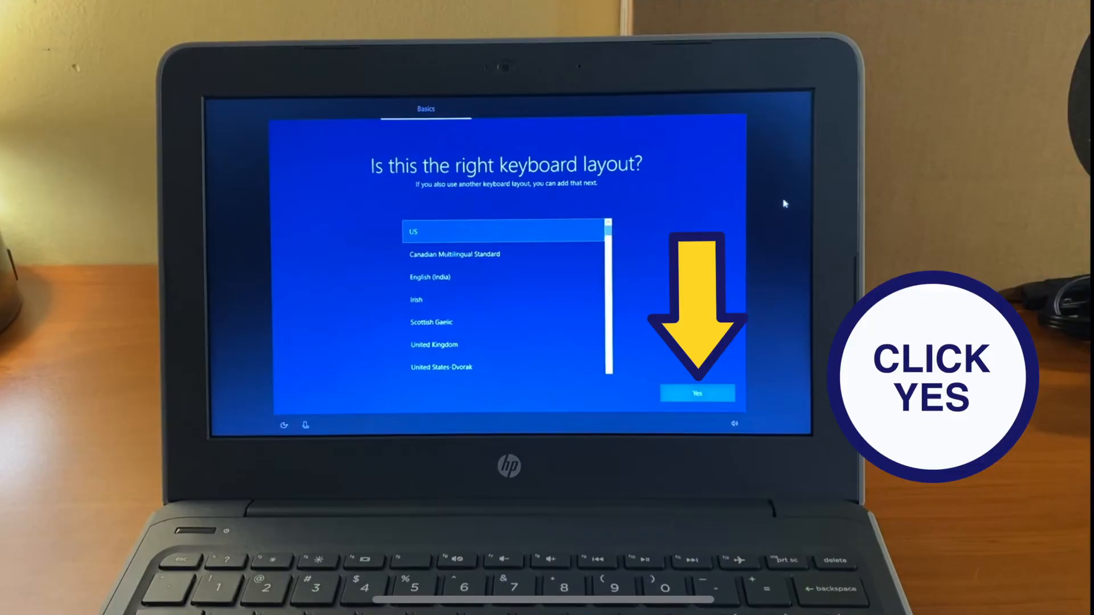
- Confirm US as the keyboard layout for this PC
left_click(696, 394)
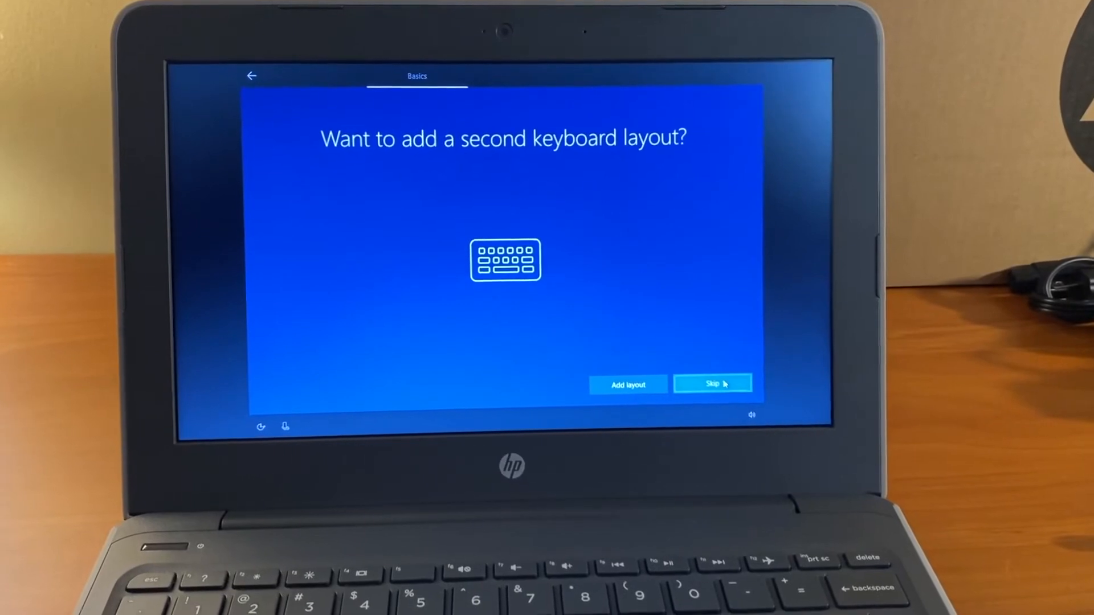
- Decline a second keyboard layout so setup proceeds to network selection
left_click(713, 385)
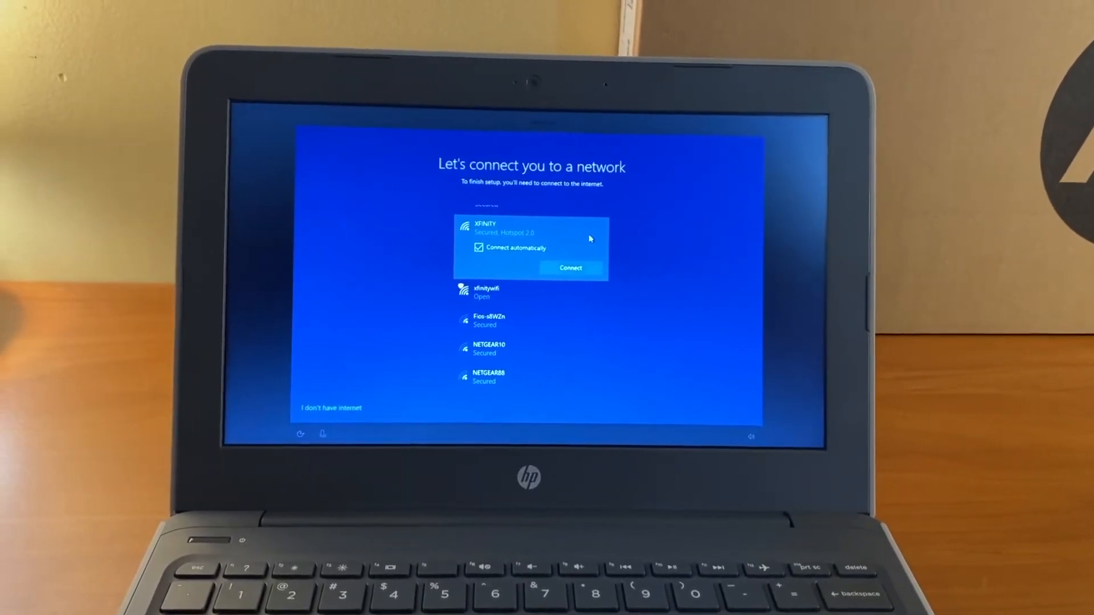
- Join the XFINITY Wi-Fi network with Connect automatically left checked
left_click(570, 268)
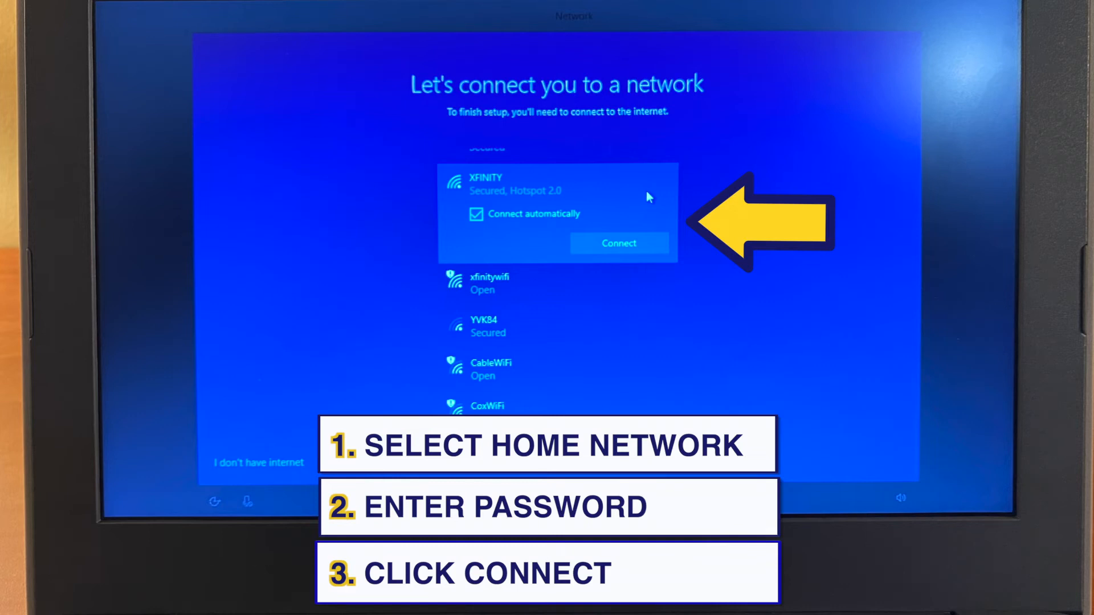
left_click(617, 244)
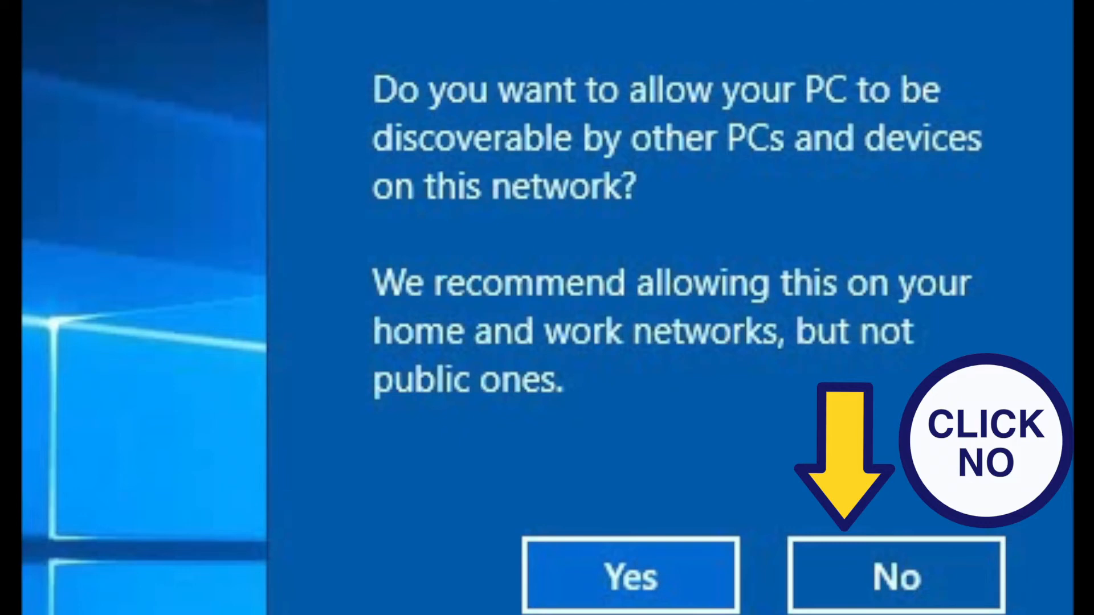
- Answer No to network discovery so the PC stays hidden on XFINITY
left_click(896, 577)
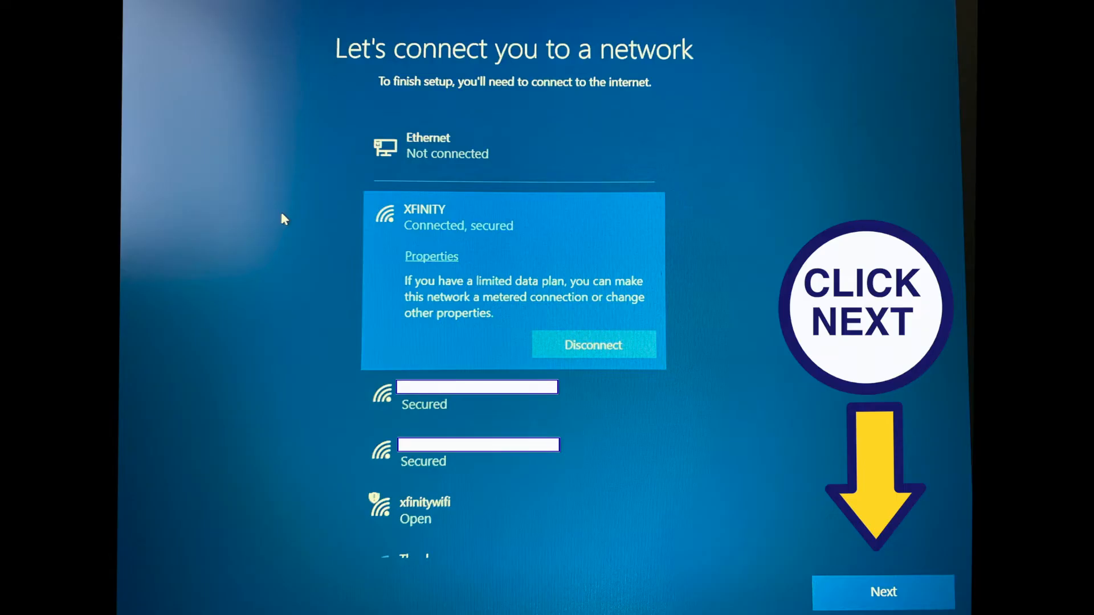